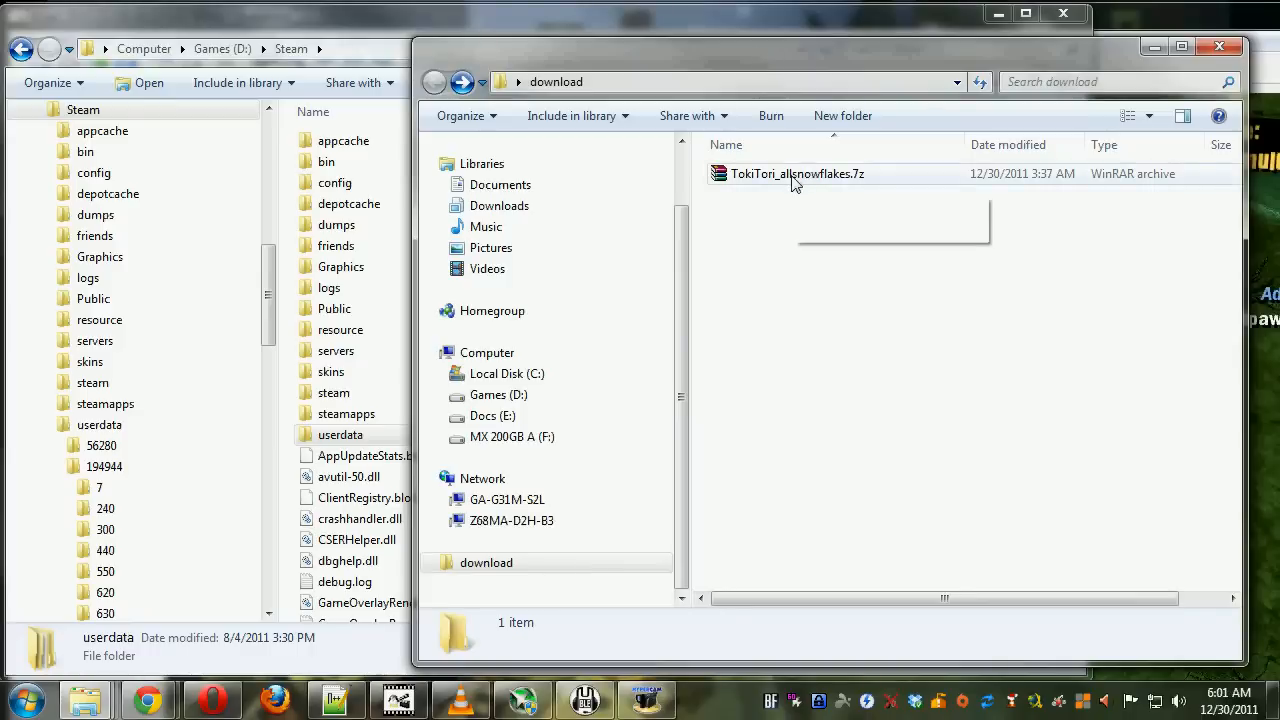
# Extract TokiTori_allsnowflakes.7z here and open the resulting savedata folder
pyautogui.rightClick(797, 173)
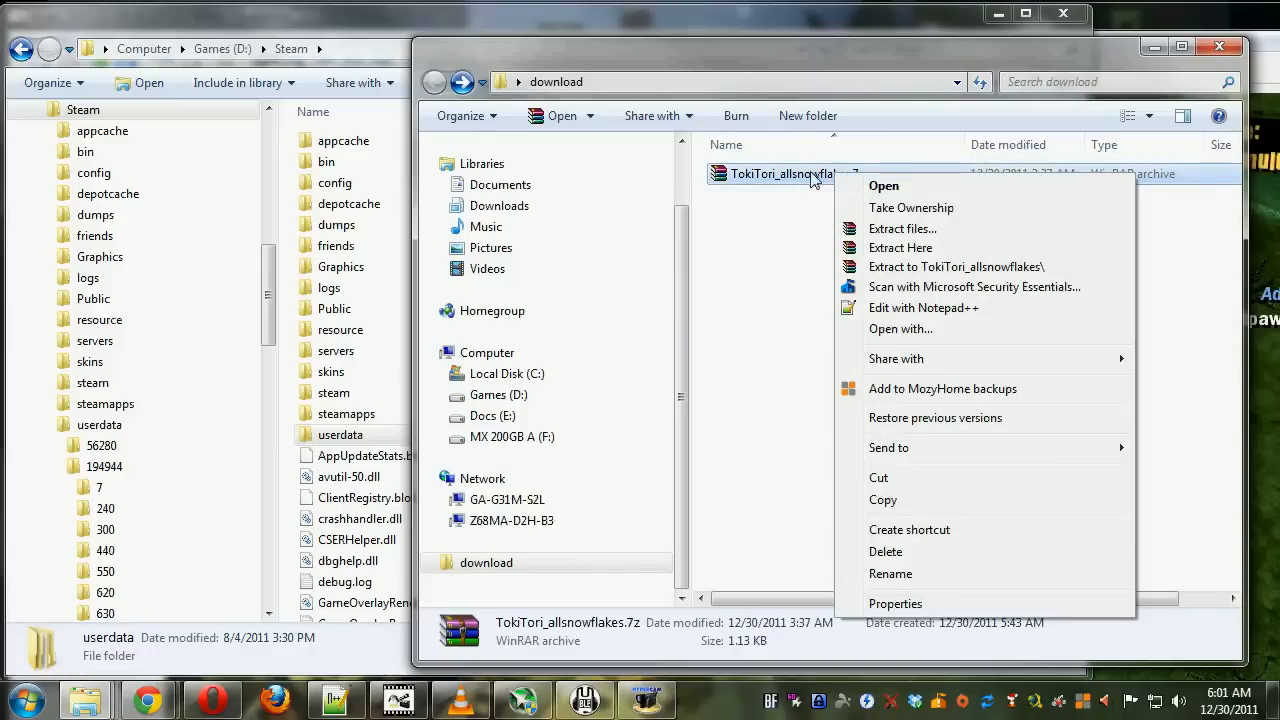
pyautogui.click(900, 247)
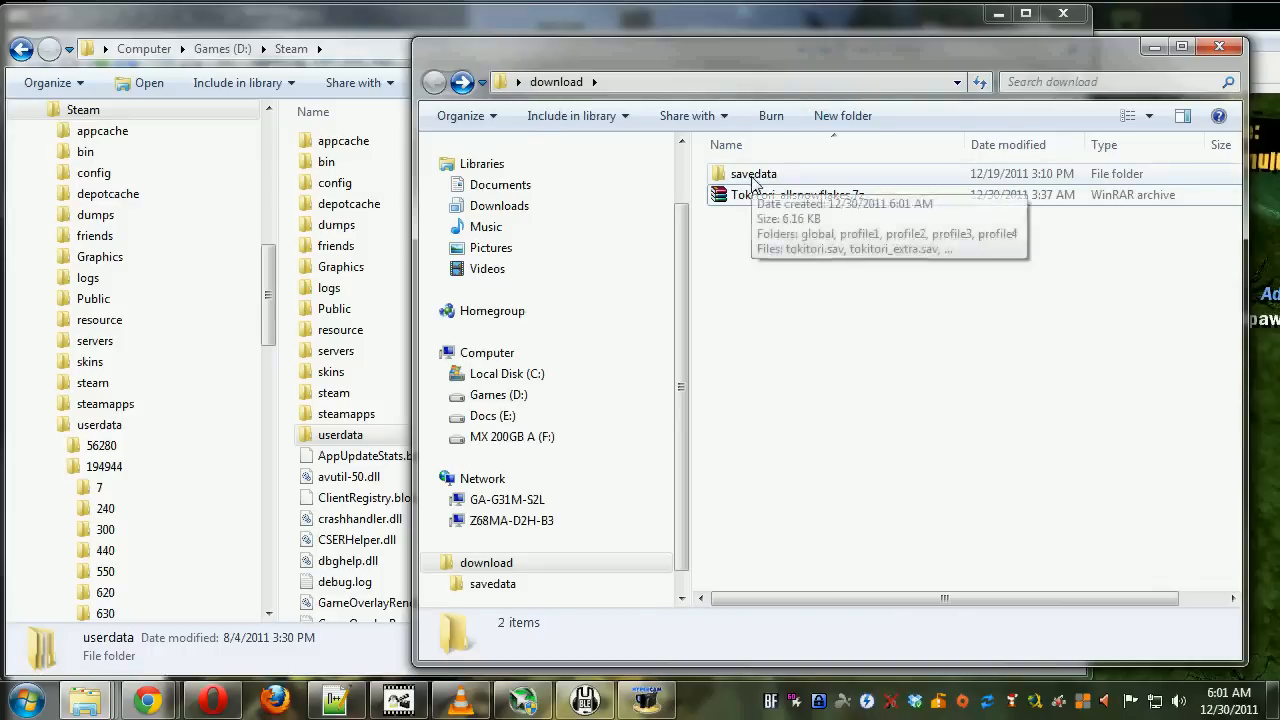
pyautogui.doubleClick(752, 173)
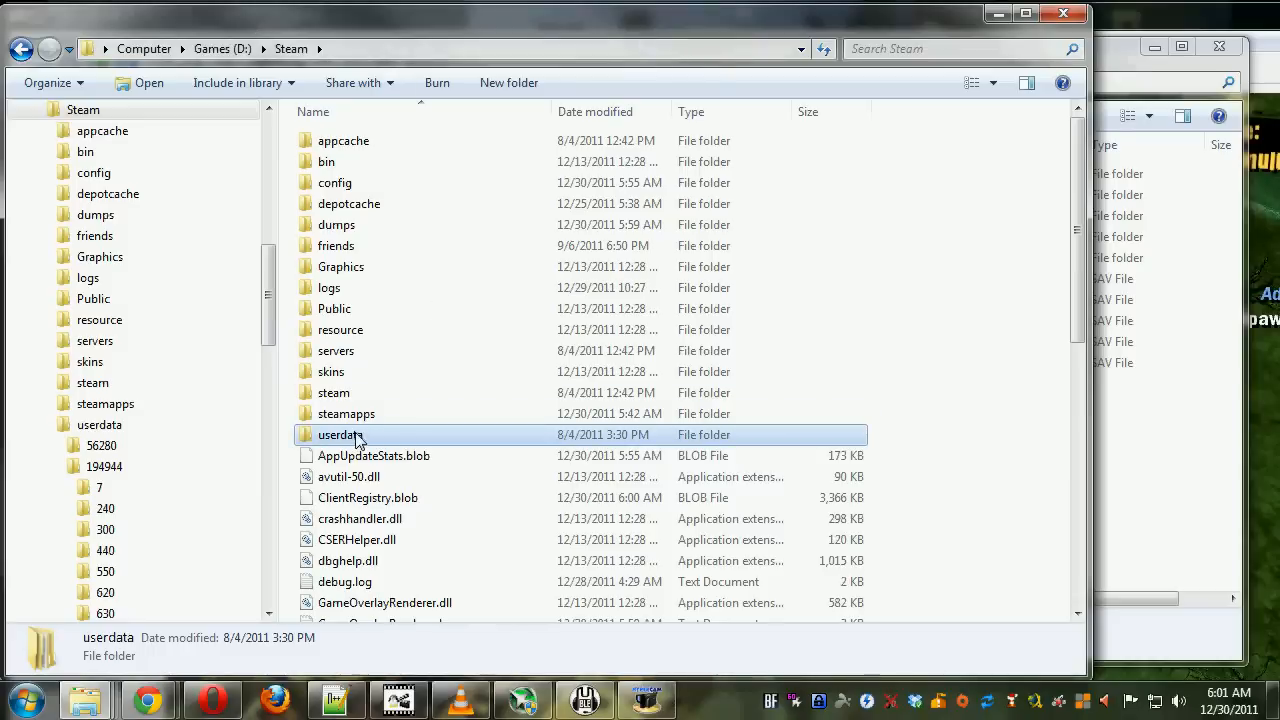
pyautogui.moveTo(996, 348)
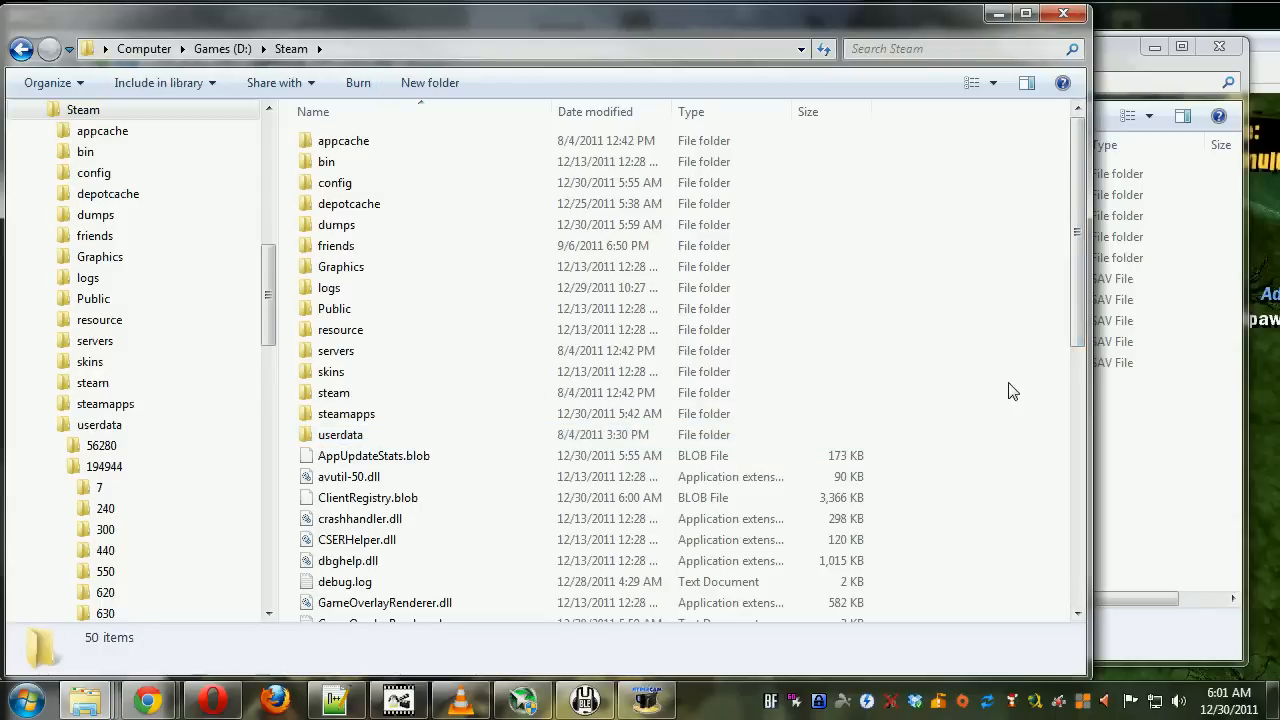
pyautogui.click(346, 413)
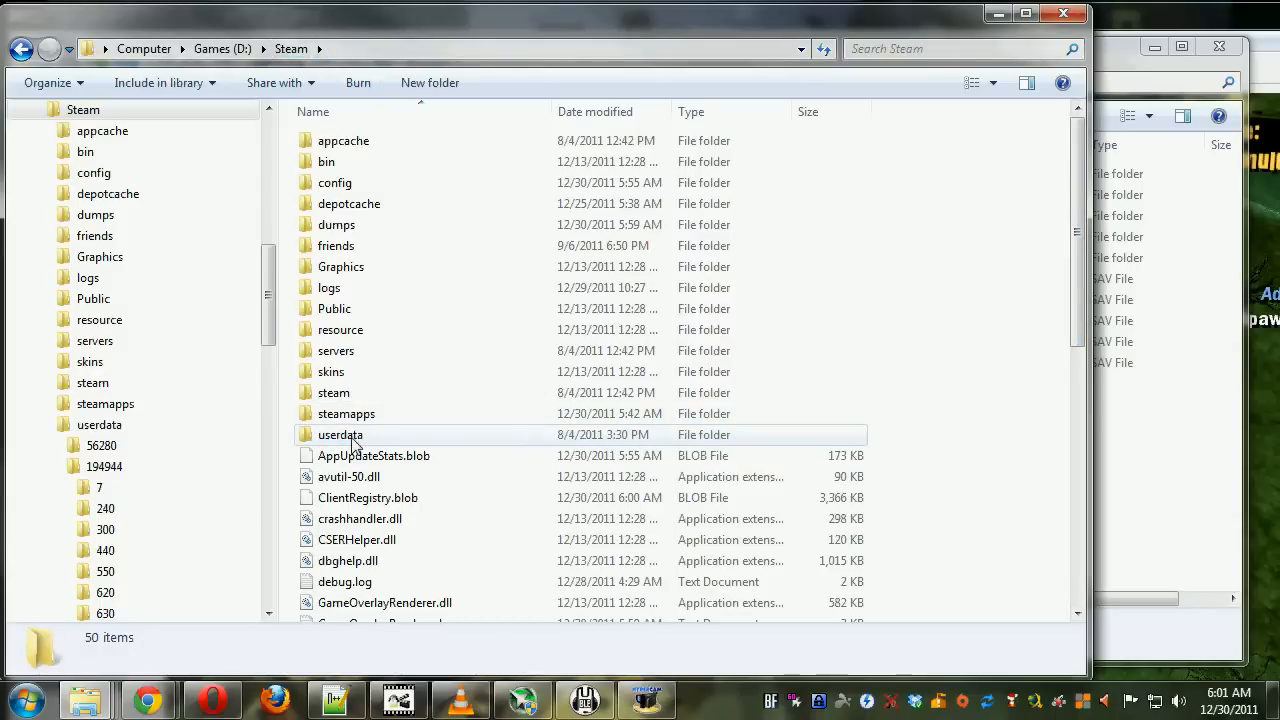
pyautogui.doubleClick(340, 434)
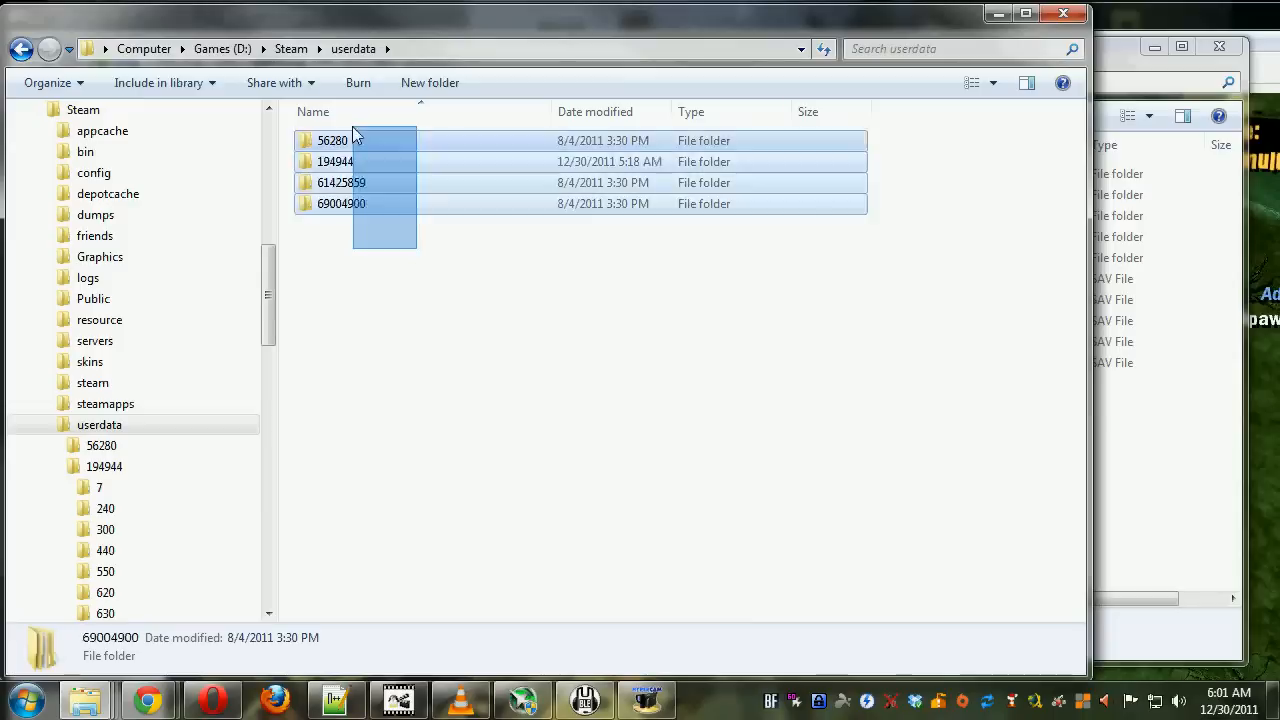
pyautogui.click(340, 285)
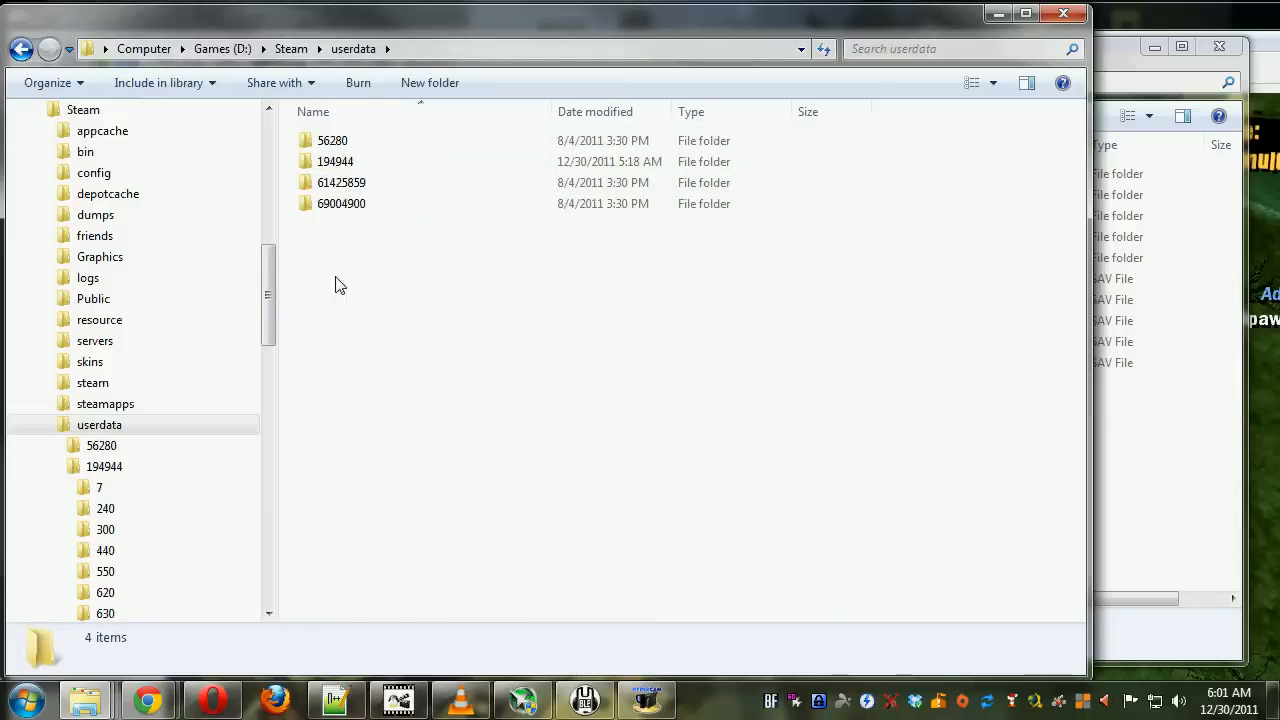
pyautogui.moveTo(415, 302)
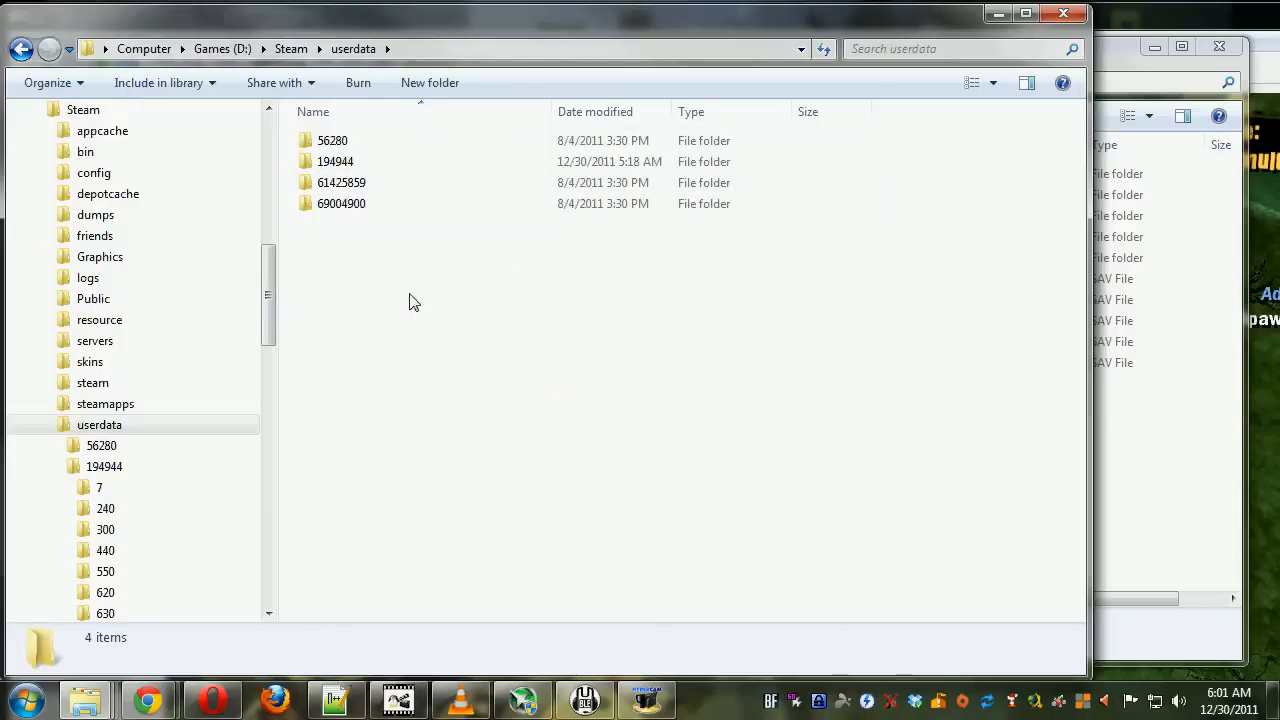
pyautogui.click(332, 140)
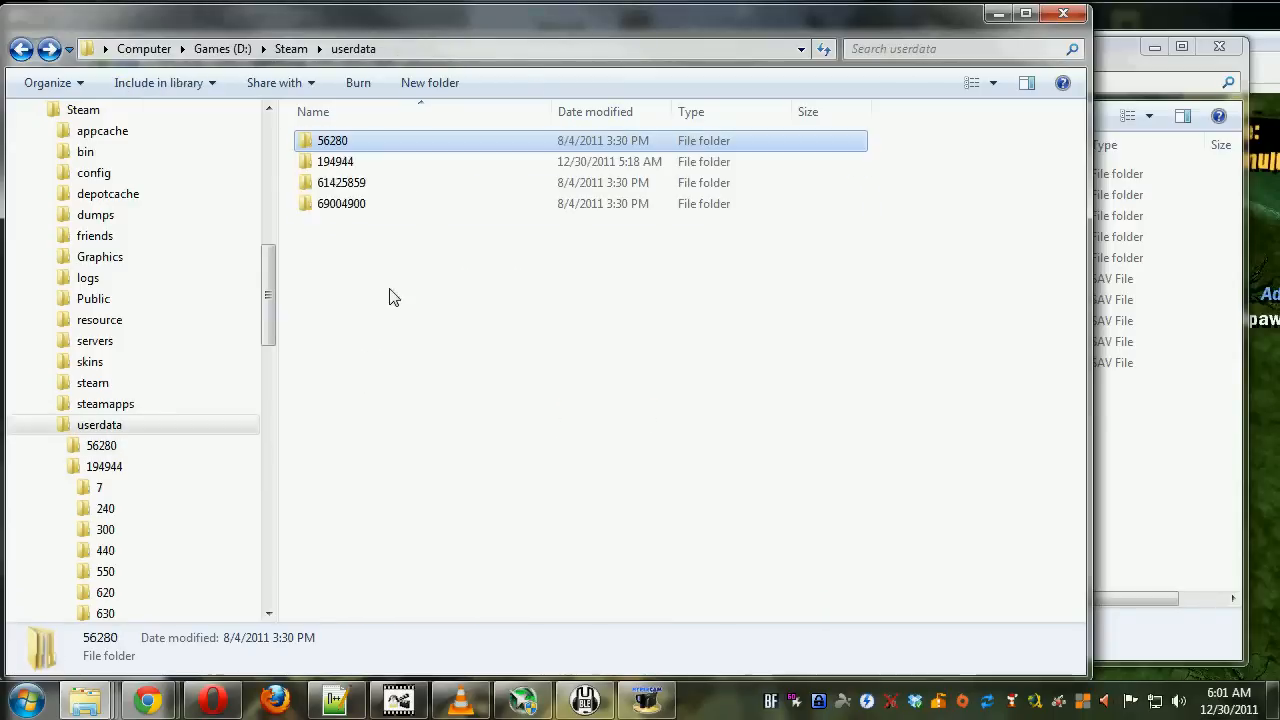
pyautogui.click(335, 161)
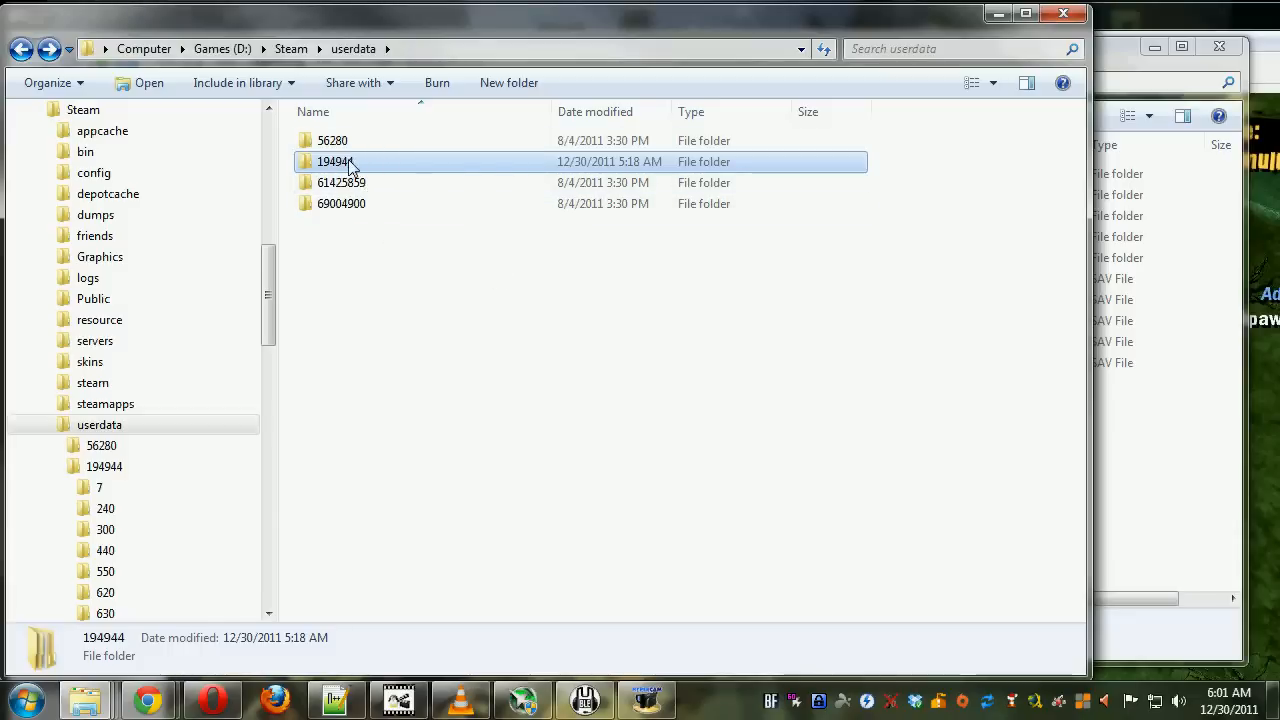
# Navigate into 194944\38700\remote\savedata
pyautogui.doubleClick(334, 161)
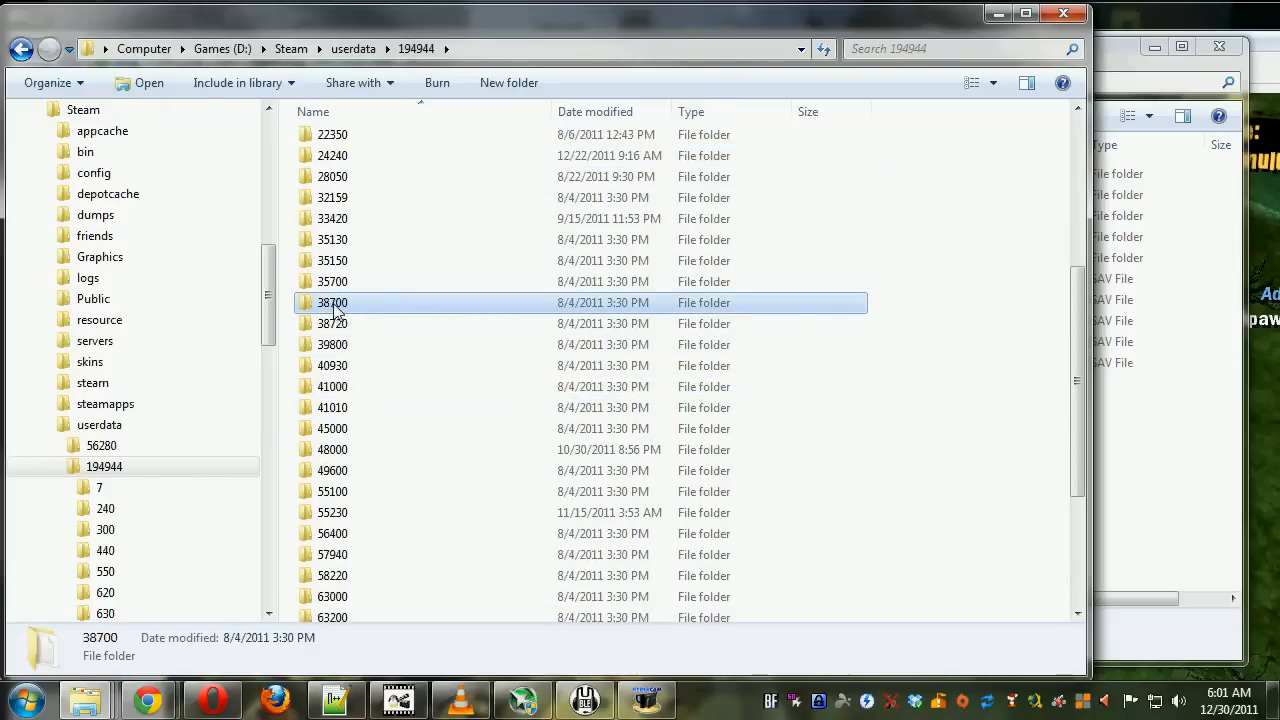
pyautogui.doubleClick(331, 302)
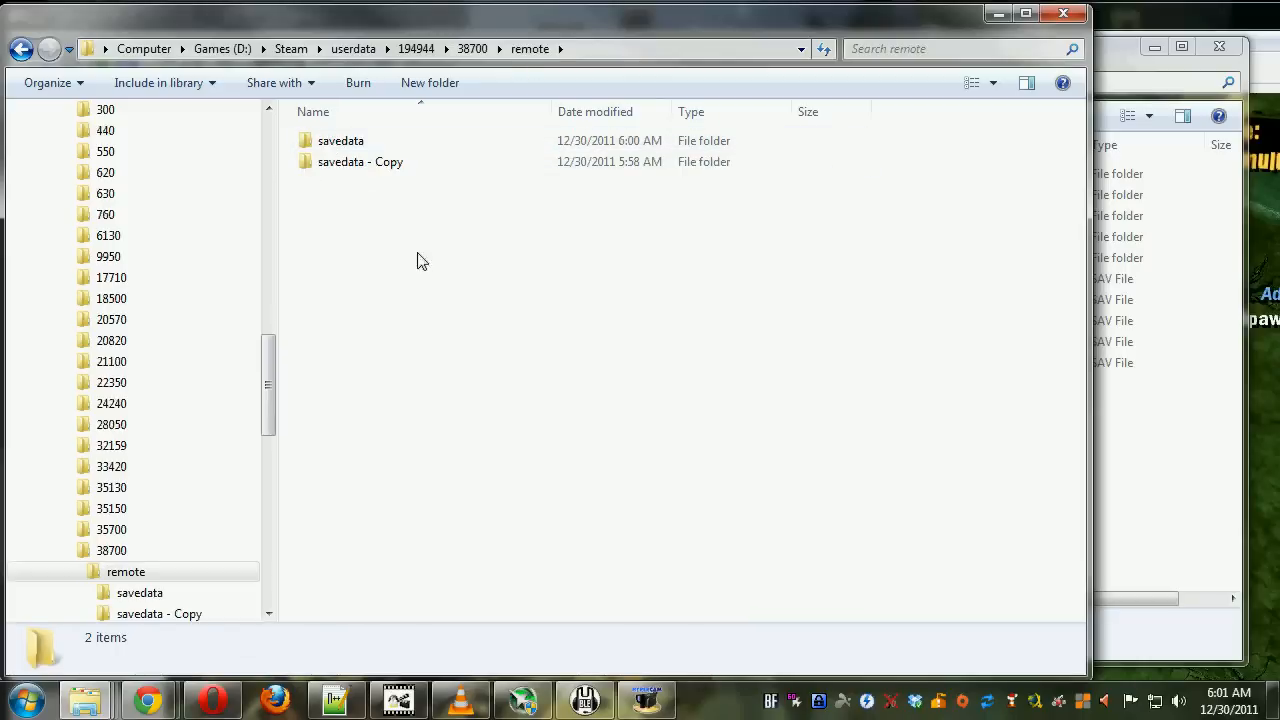
pyautogui.doubleClick(341, 140)
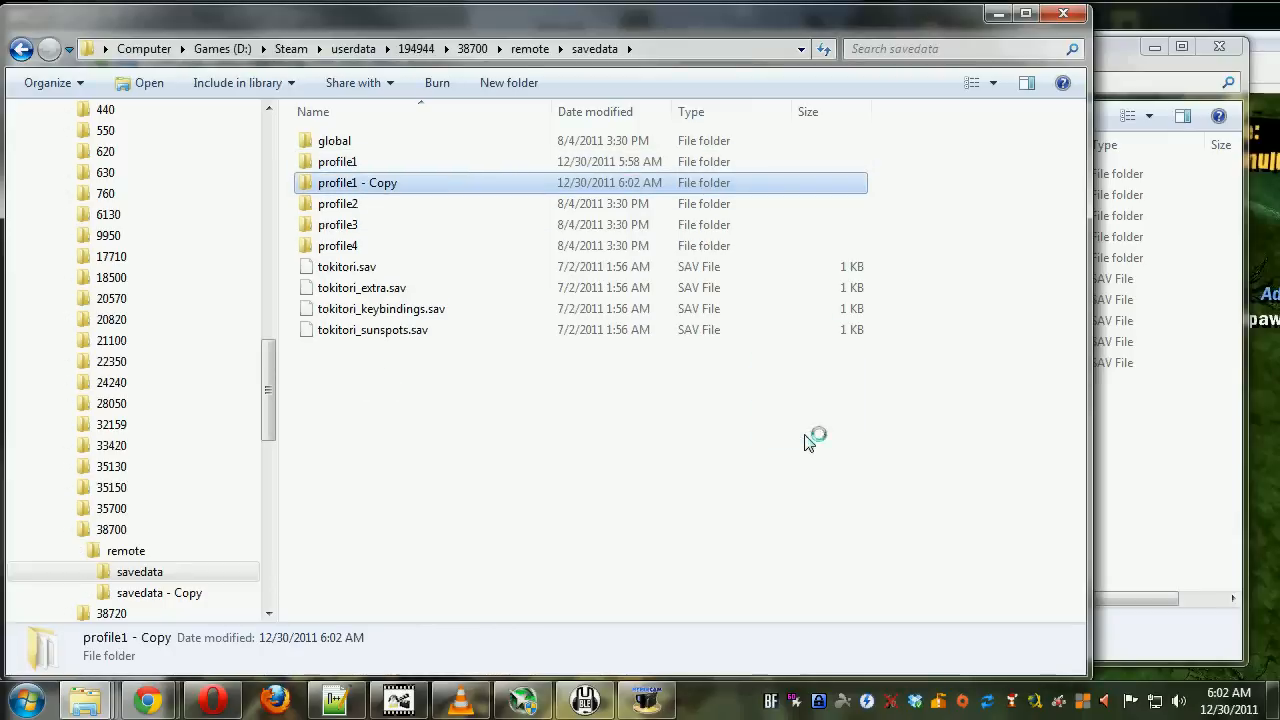
# Select profile1 to back it up as 'profile1 - Copy', then deselect
pyautogui.click(722, 335)
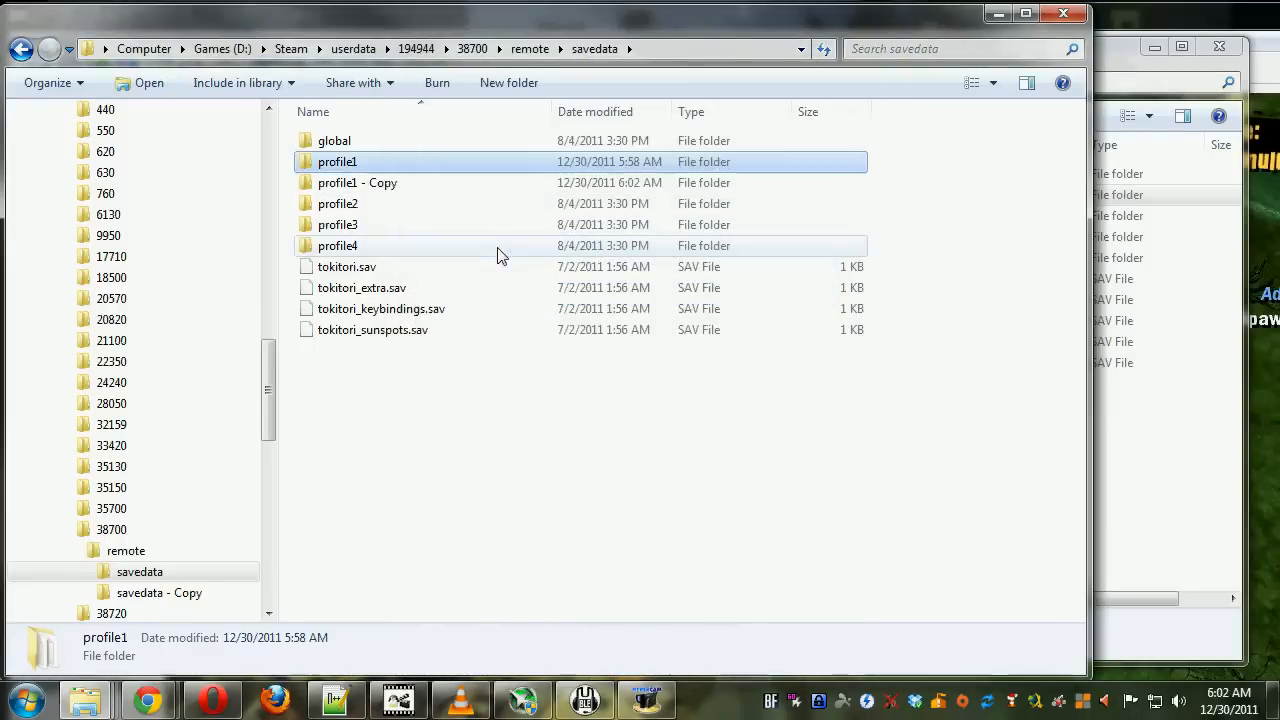
pyautogui.click(638, 400)
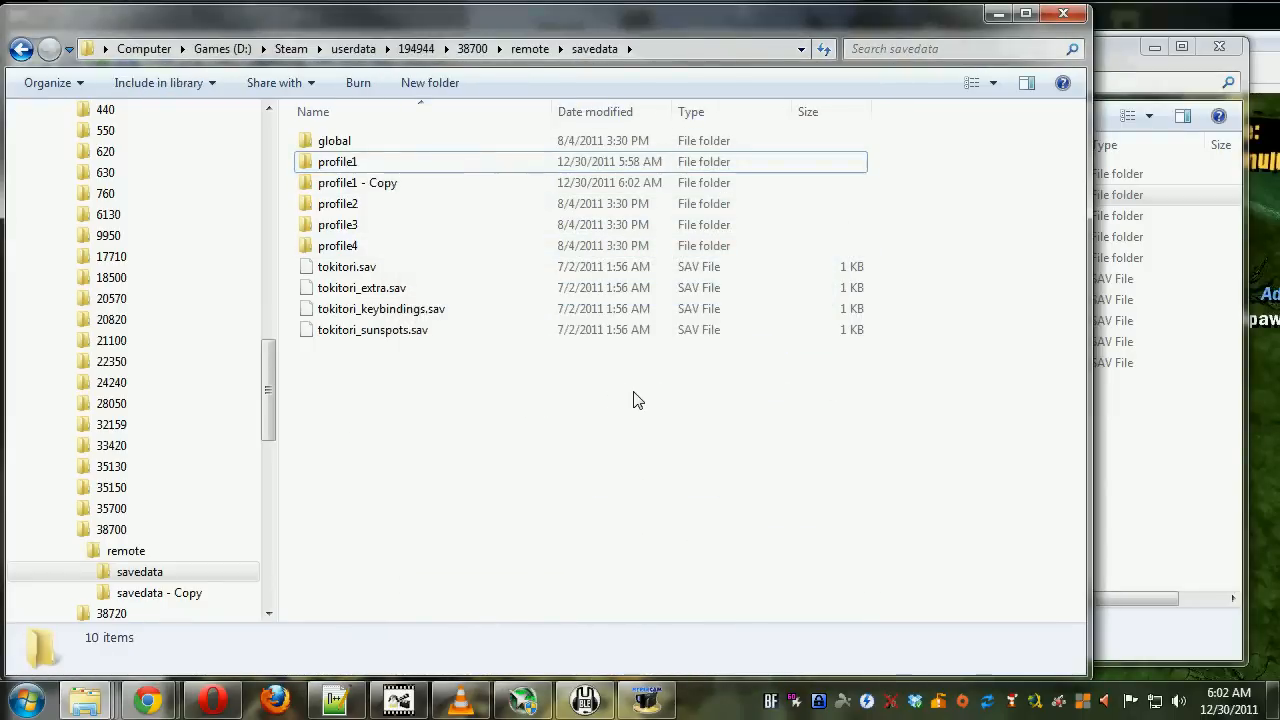